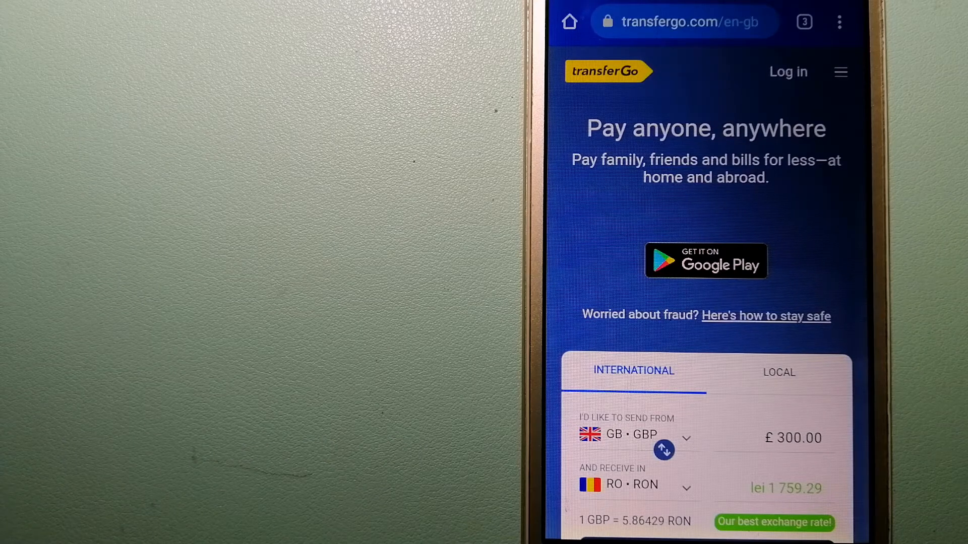
# Switch from the TransferGo page to the already-open Wise homepage tab via the tab overview.
pyautogui.click(804, 21)
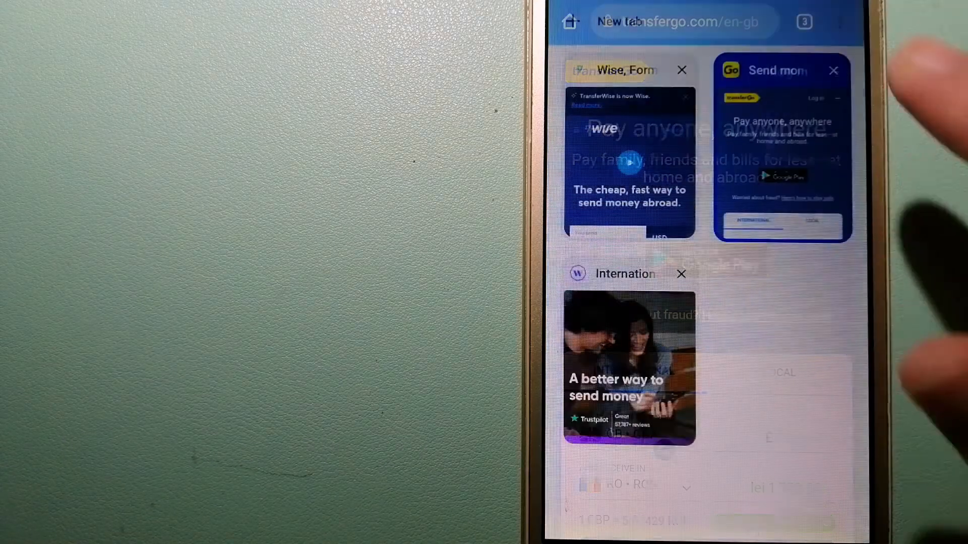
pyautogui.click(630, 367)
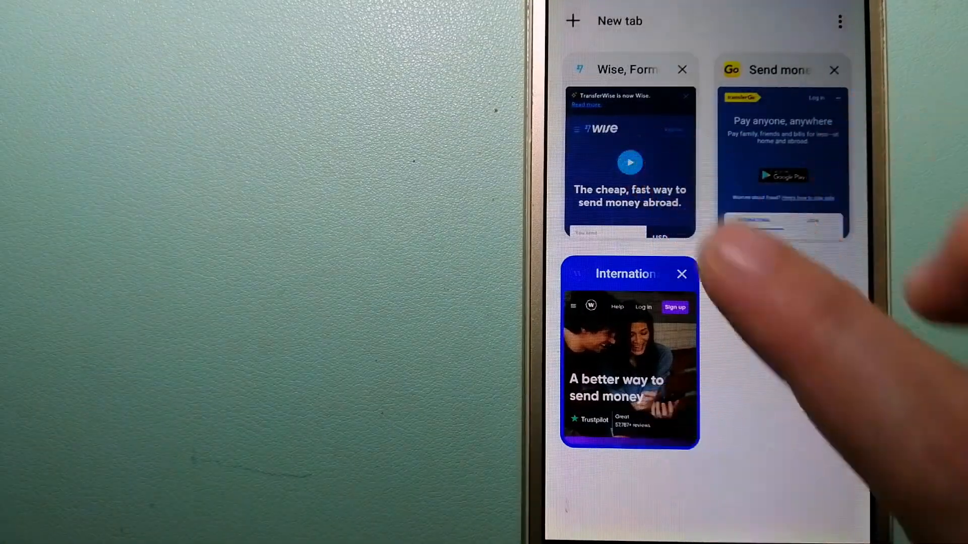
pyautogui.click(629, 163)
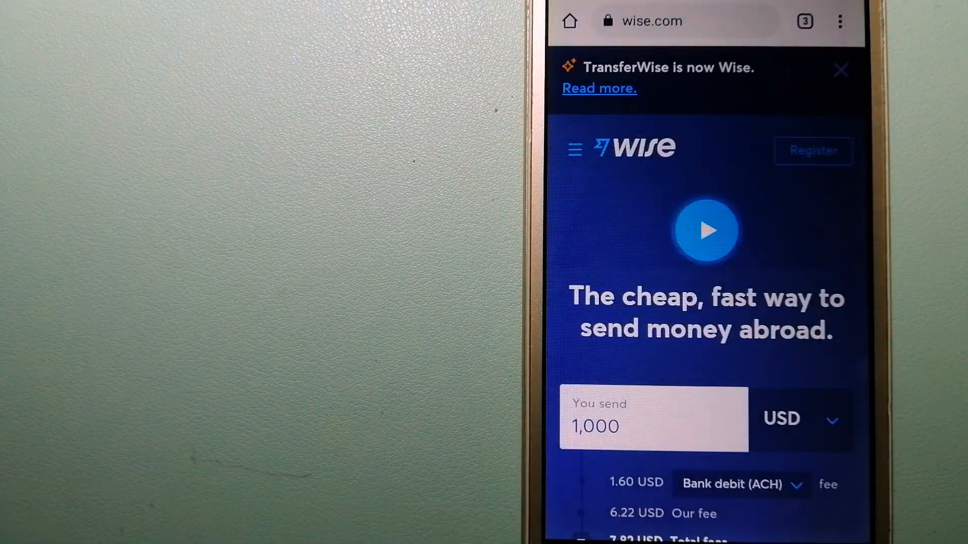